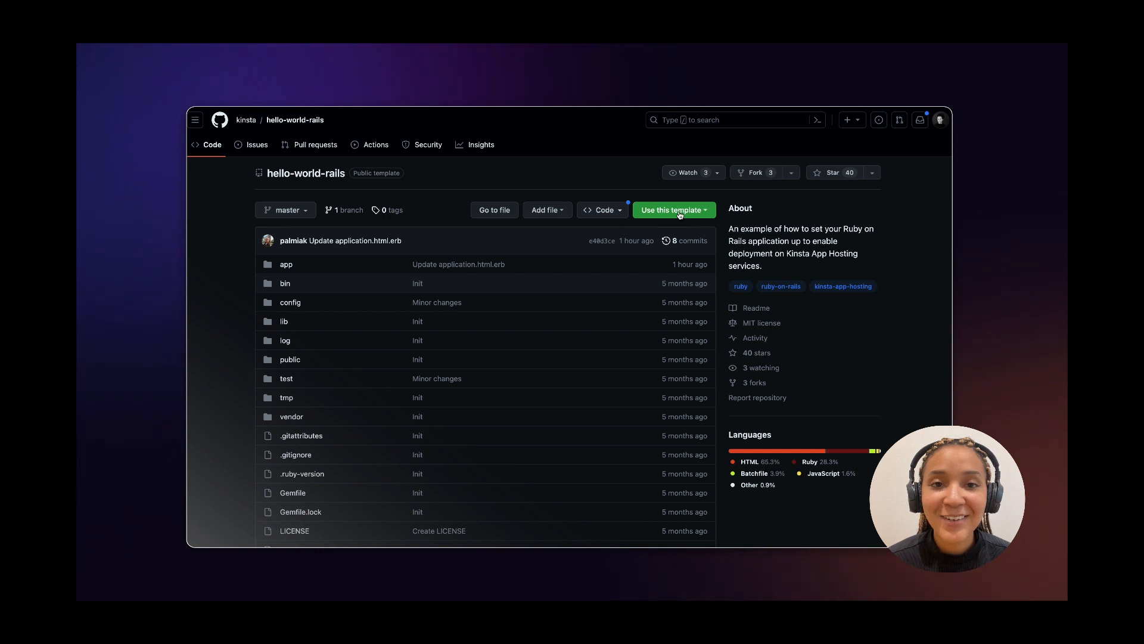
Create a new repository from the hello-world-rails template and select the Repository name field.
click(673, 209)
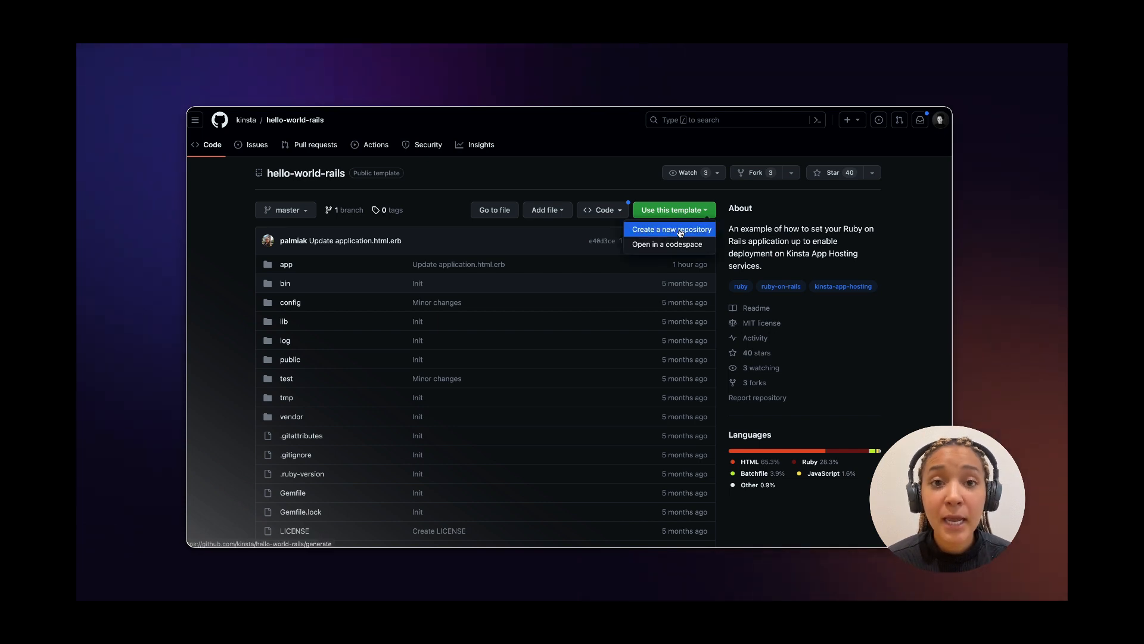
click(670, 228)
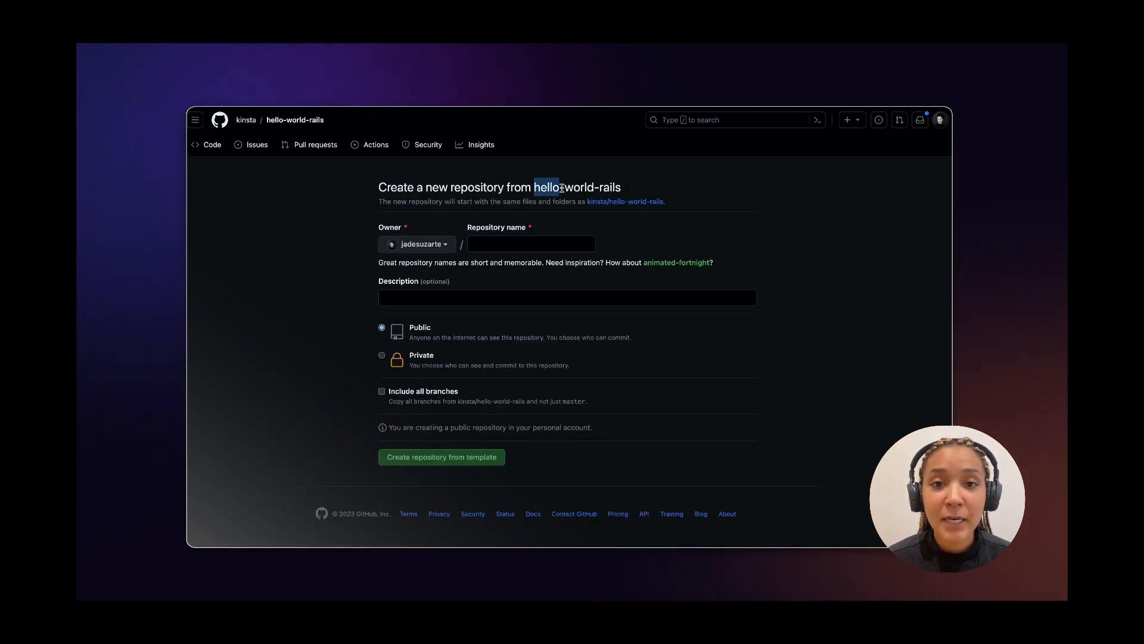
click(531, 244)
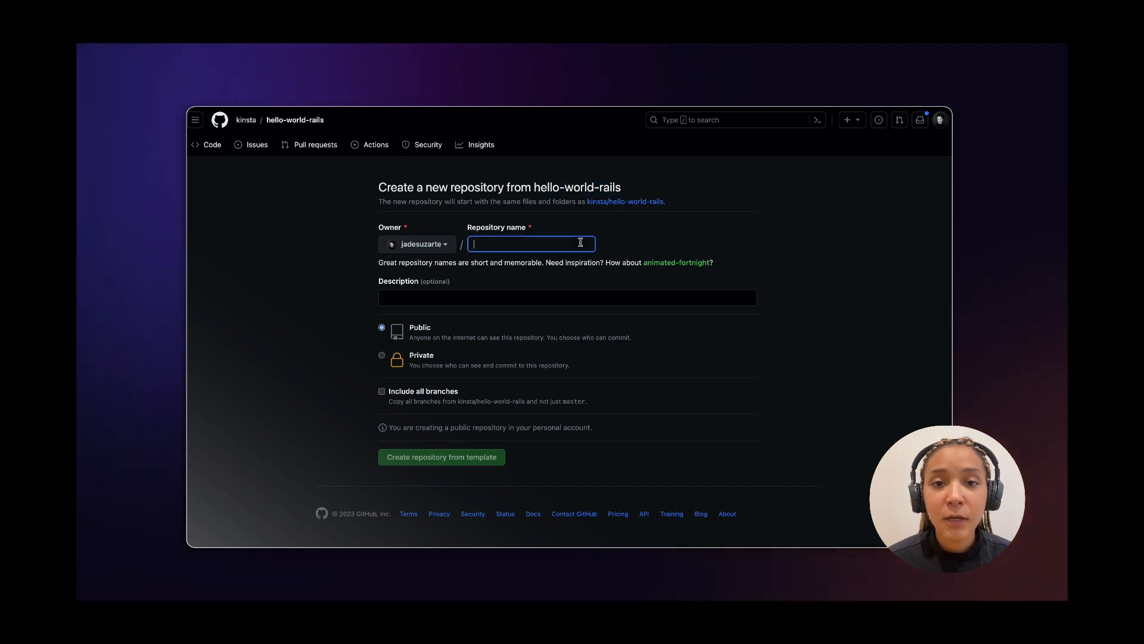
click(441, 455)
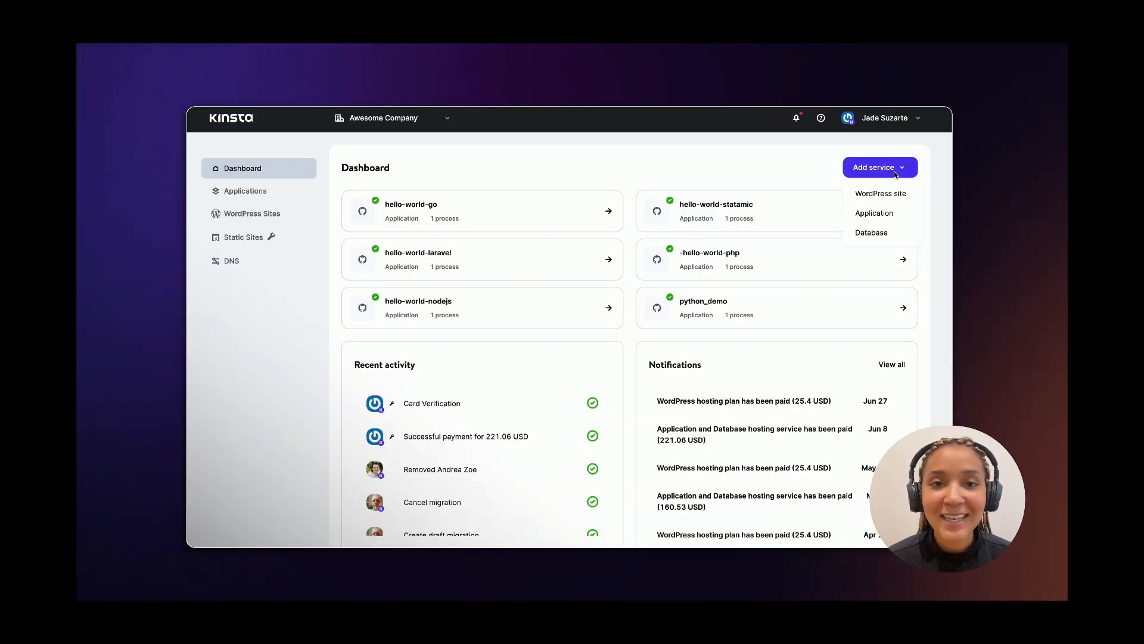
Add a GitHub application from hello-world-rails, hosted in the Salt Lake City data center.
click(873, 212)
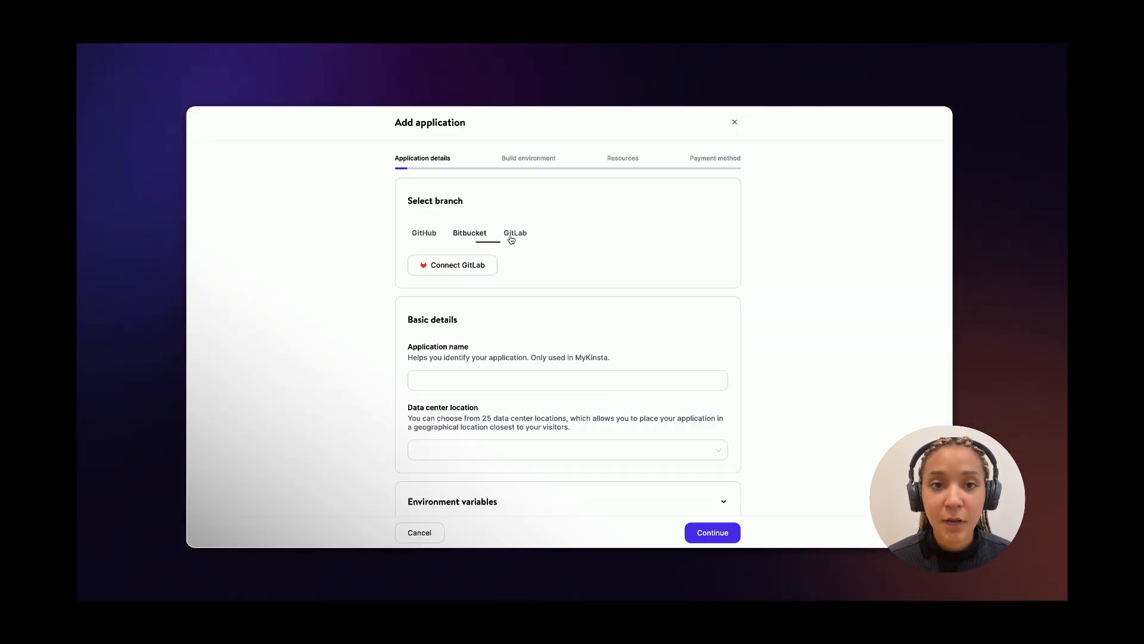
click(423, 233)
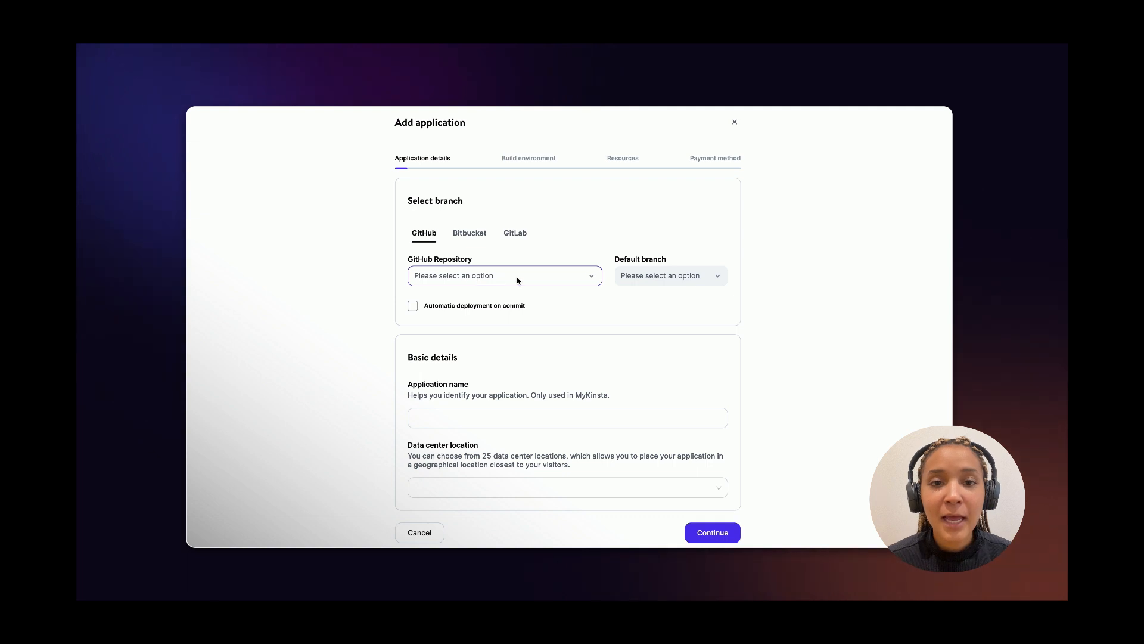
click(503, 276)
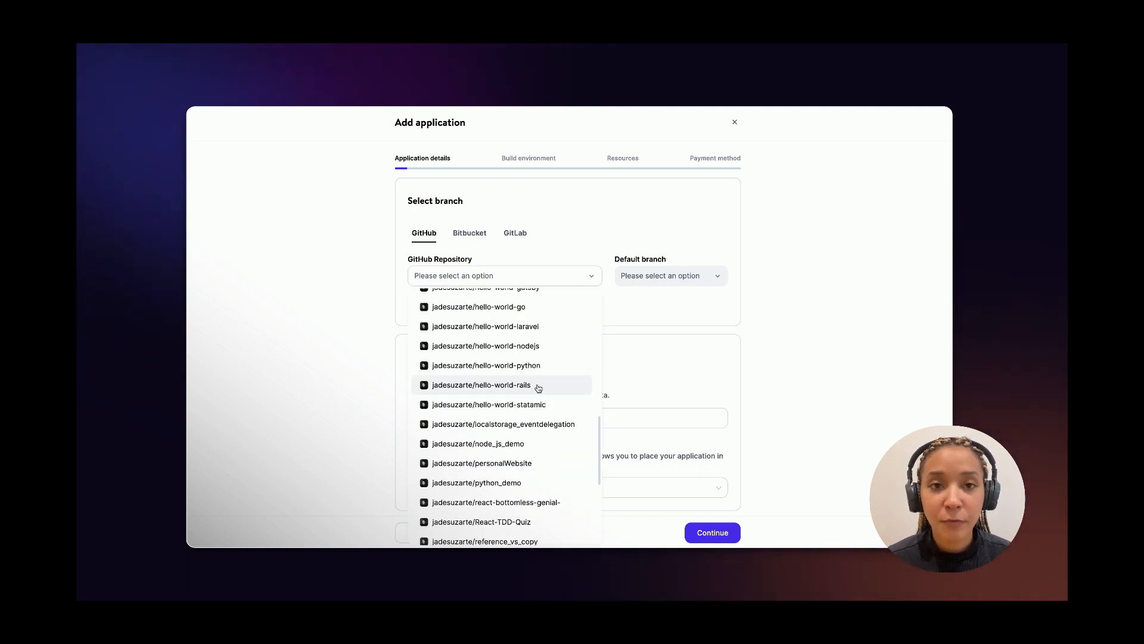
click(481, 384)
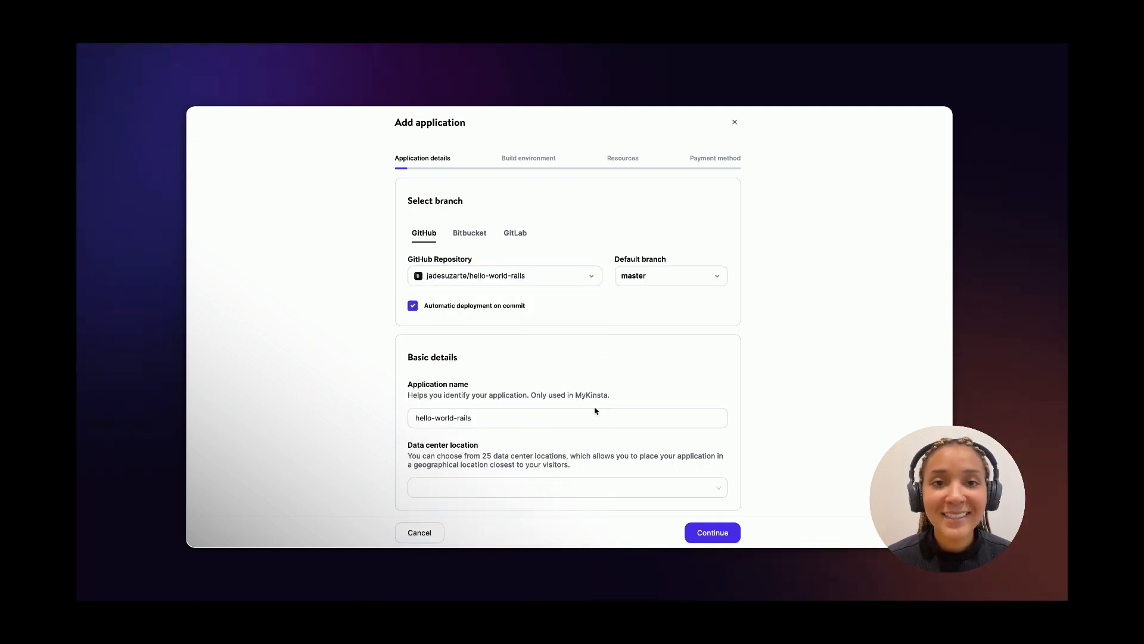
click(568, 487)
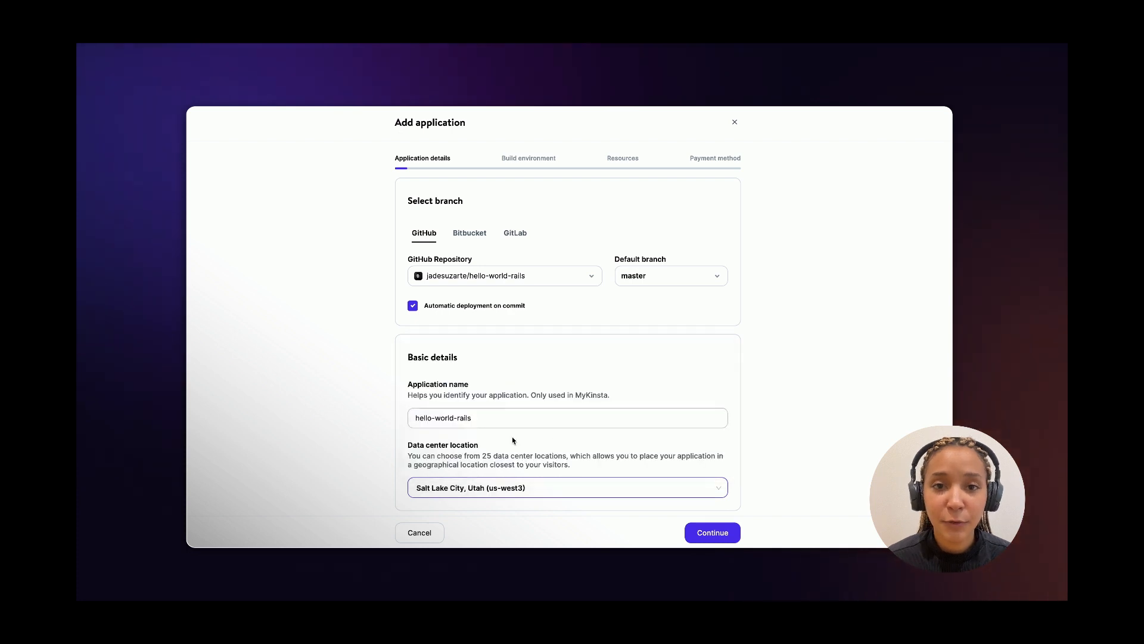
click(711, 533)
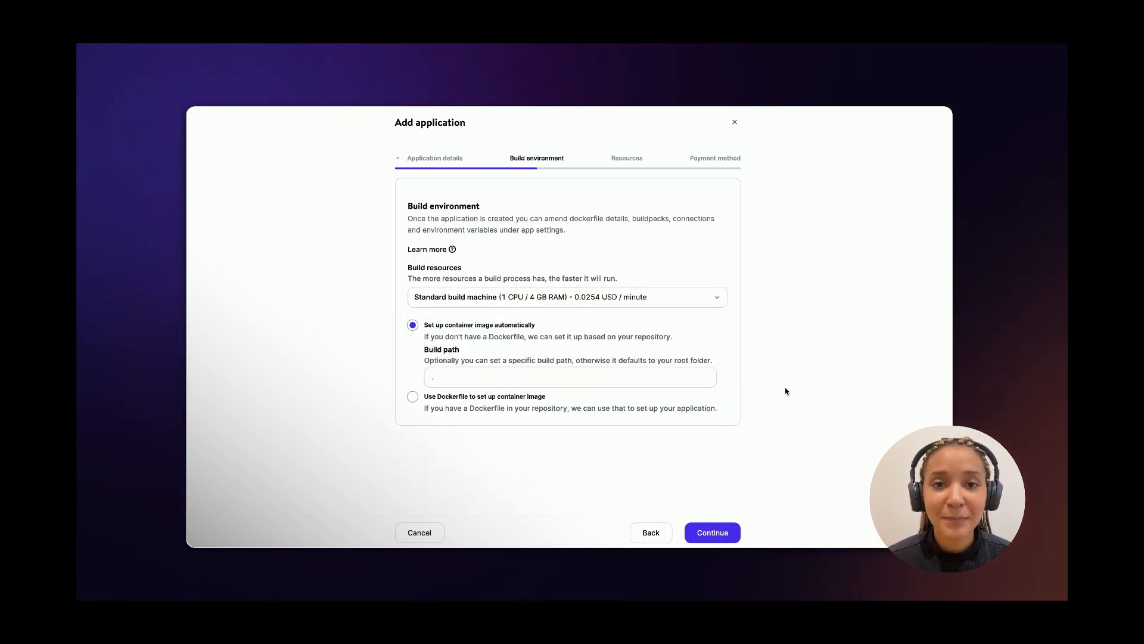
Keep default build settings and a 0.5 CPU / 1 GB RAM web process.
click(711, 532)
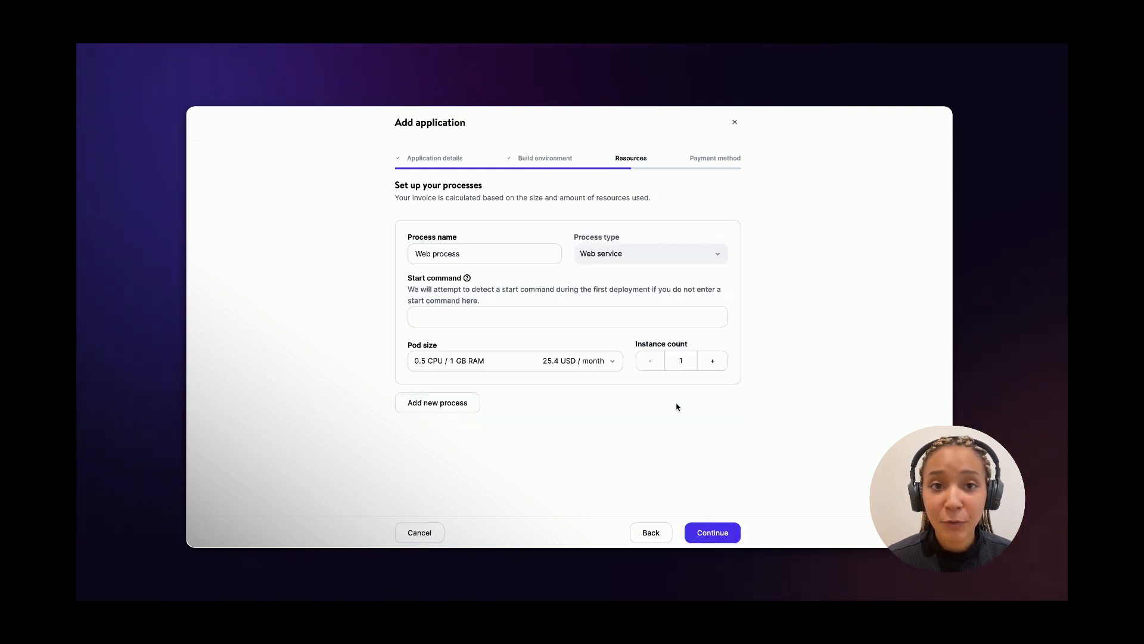
click(514, 361)
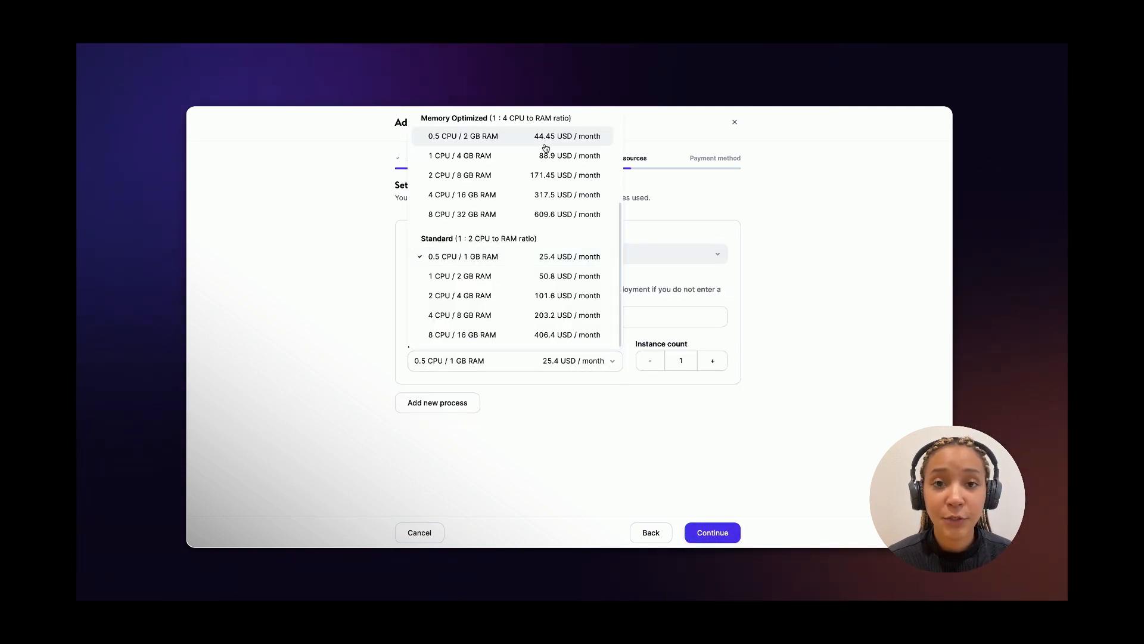
click(712, 361)
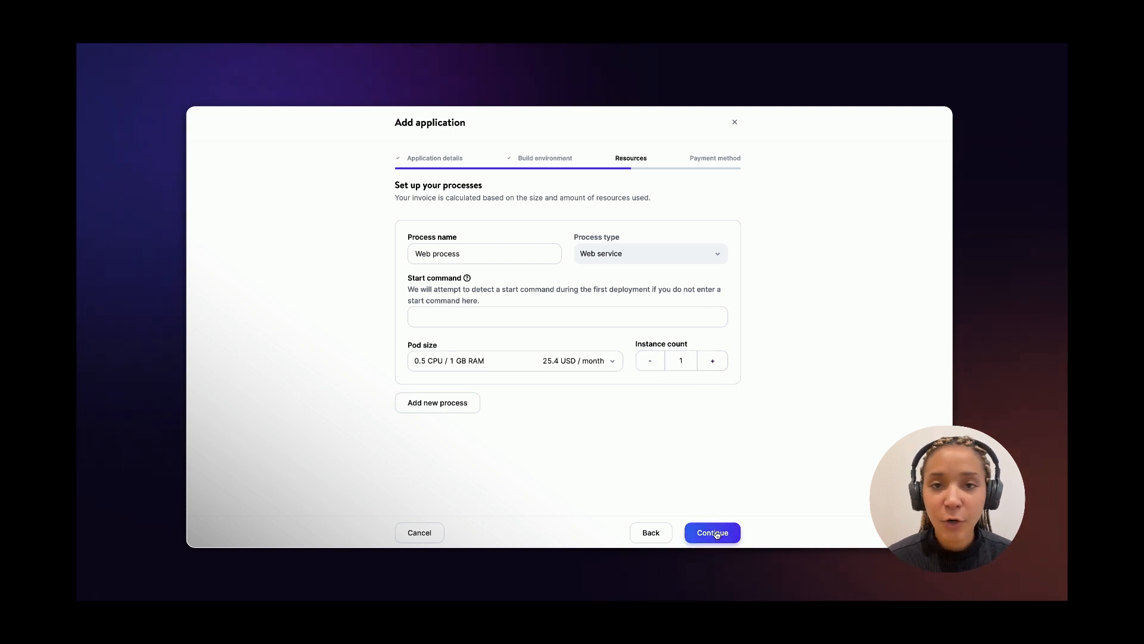
click(712, 532)
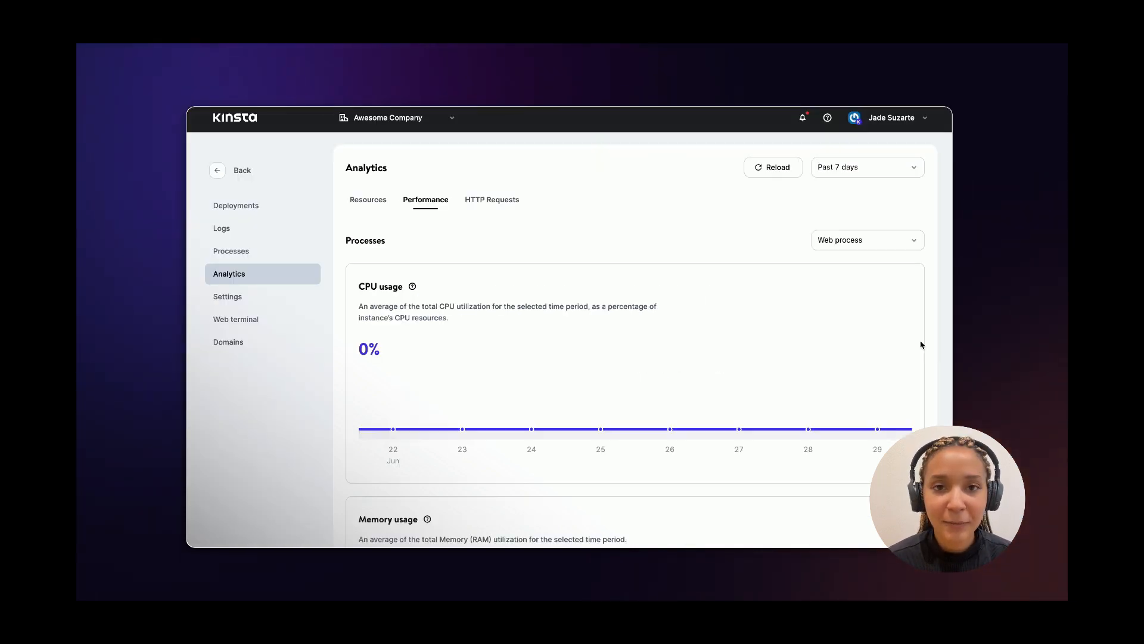
scroll(down, 3)
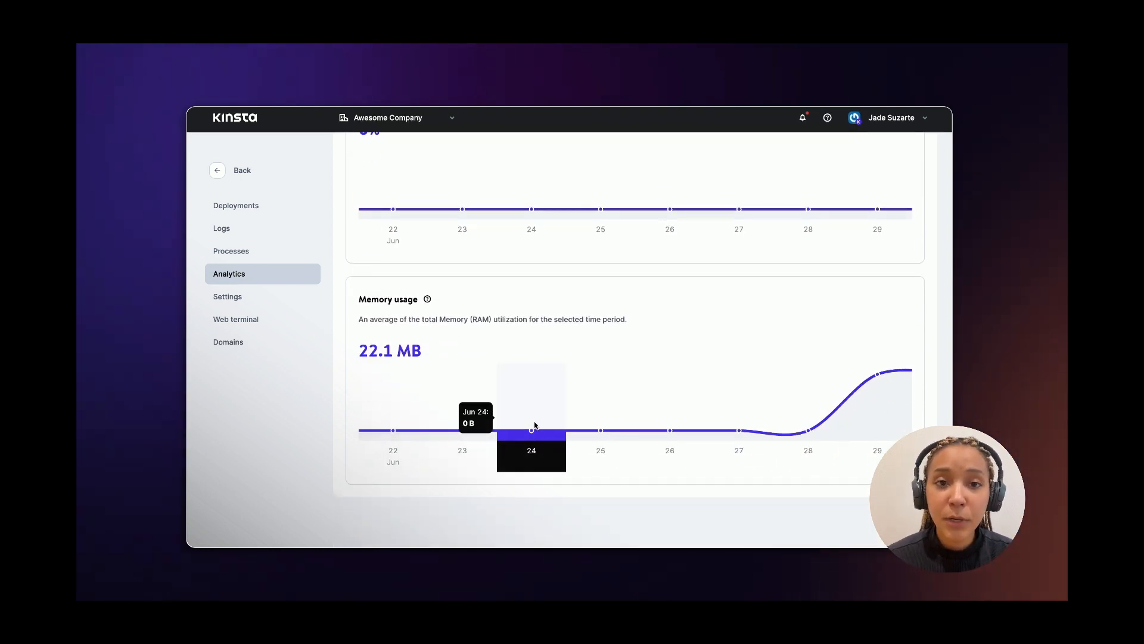
Confirm the payment method for the 25.4 USD monthly estimate and deploy hello-world-rails.
click(683, 532)
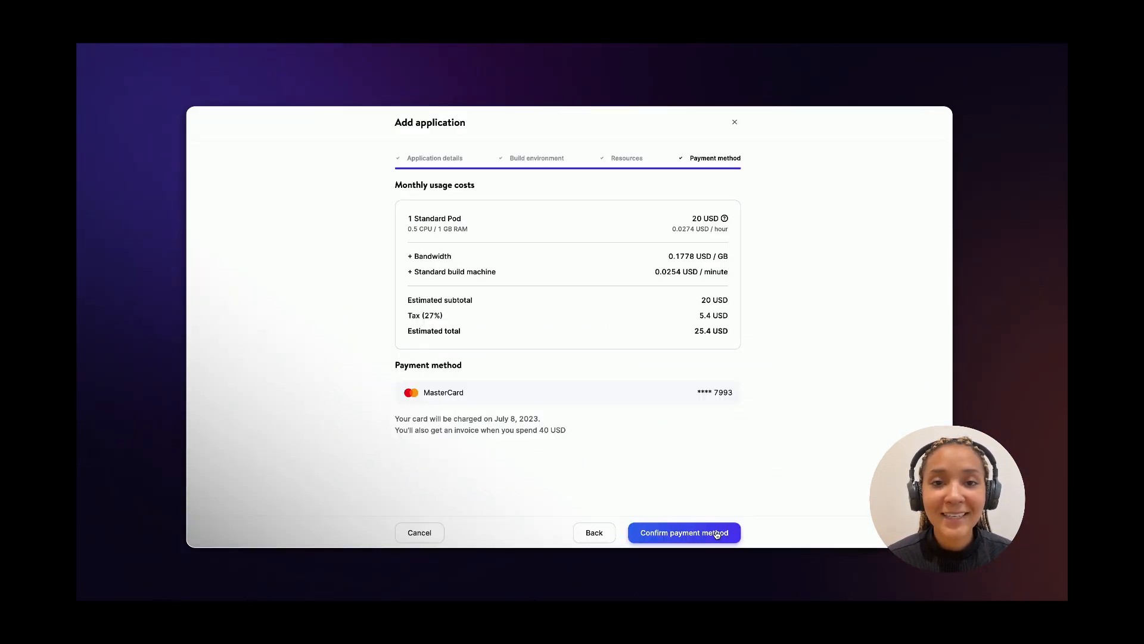
click(683, 532)
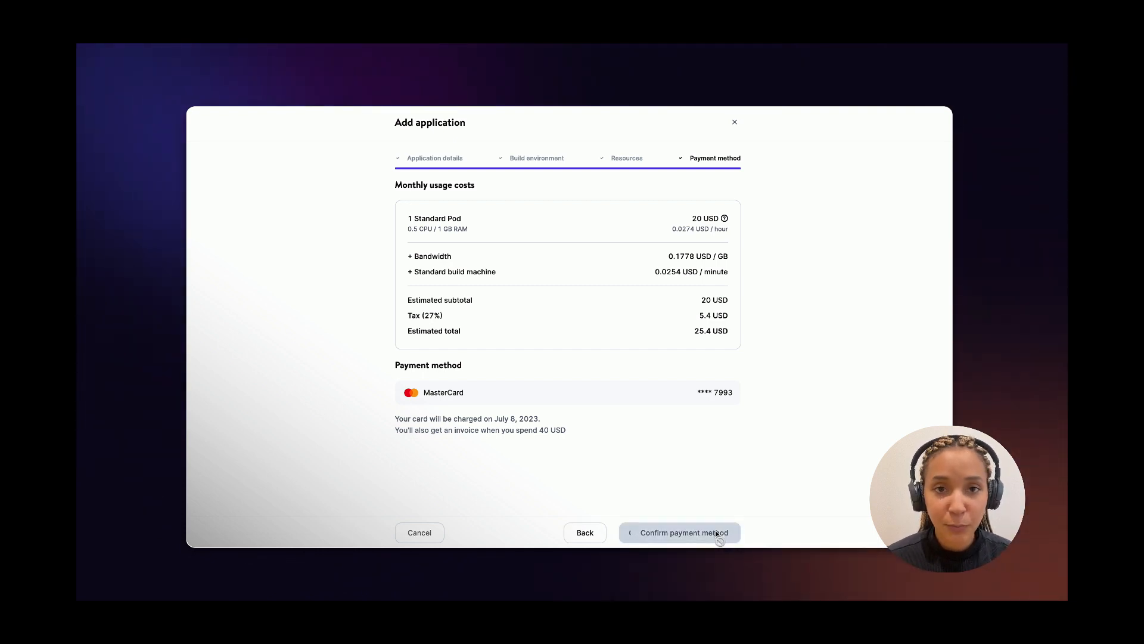
click(678, 532)
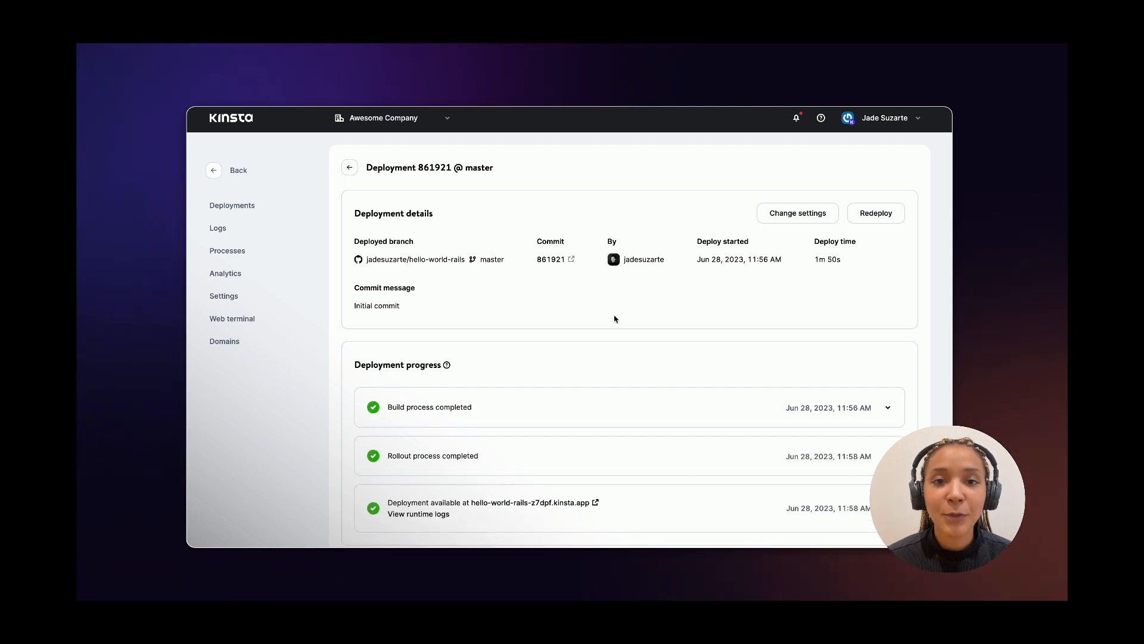
Open the hello-world-rails kinsta.app URL from the deployment details.
scroll(down, 3)
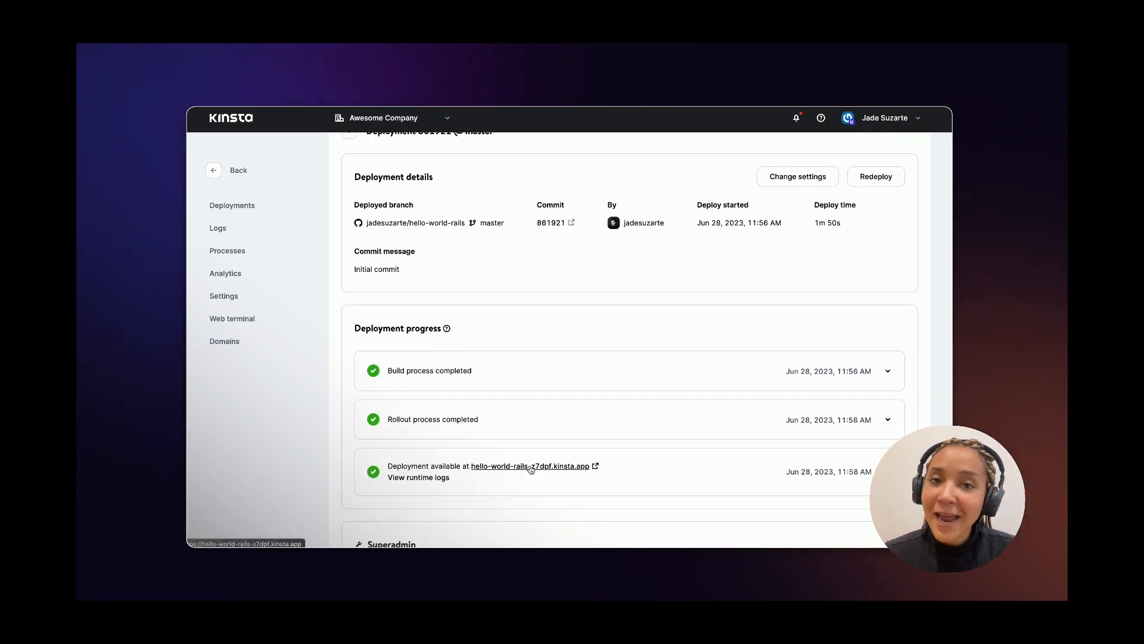
click(531, 465)
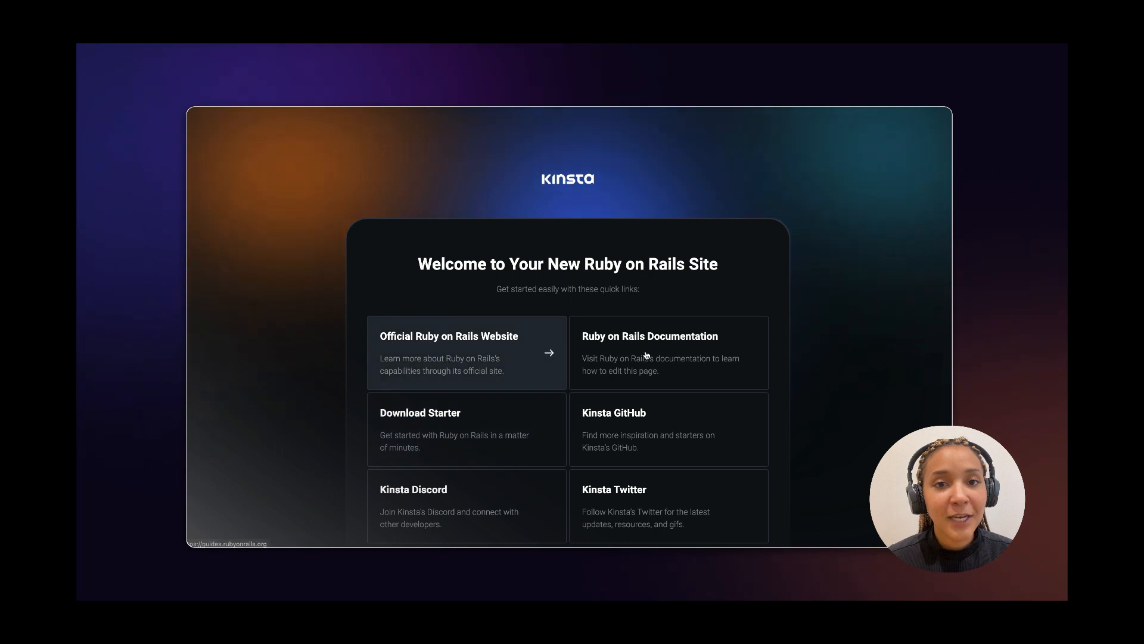